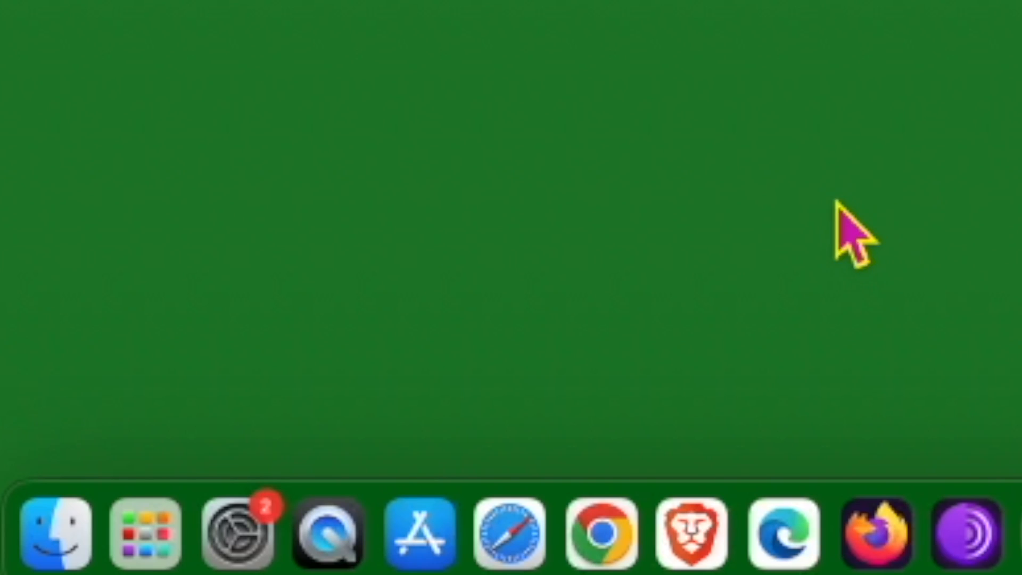
mouse_move(236, 540)
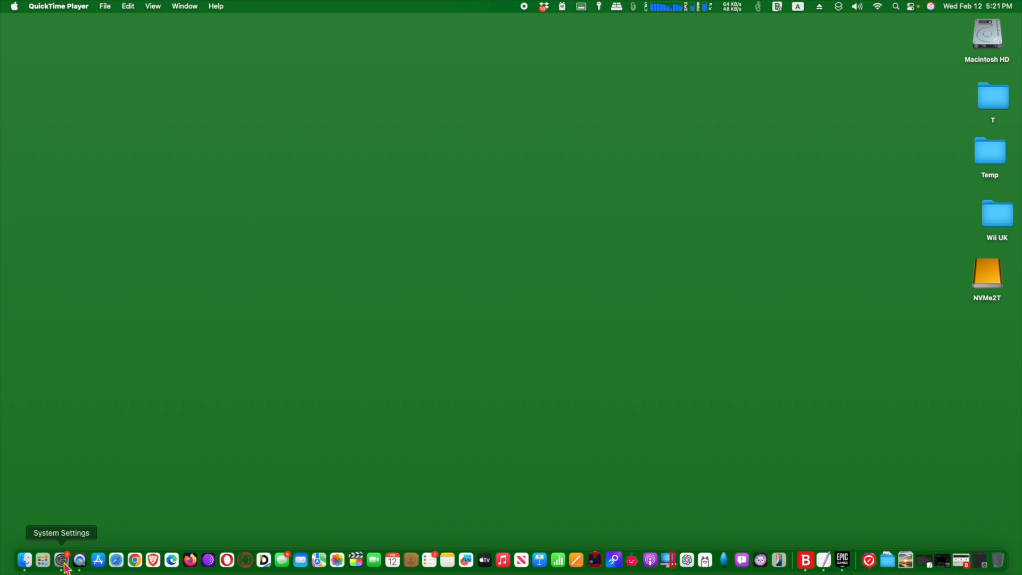
- Start the macOS Sequoia 15.3.1 update, accepting the license and confirming the password to begin downloading
left_click(59, 557)
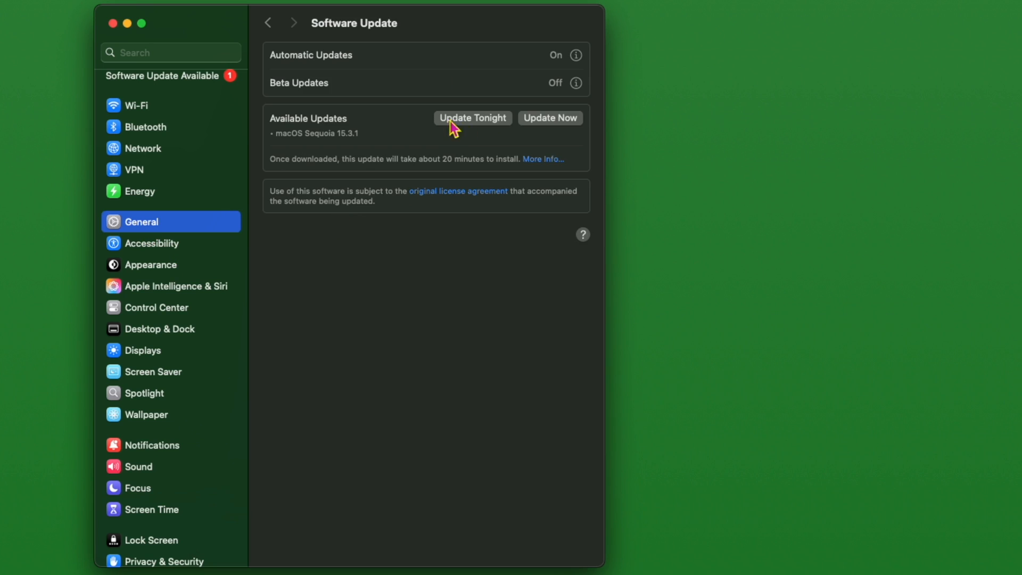
left_click(472, 118)
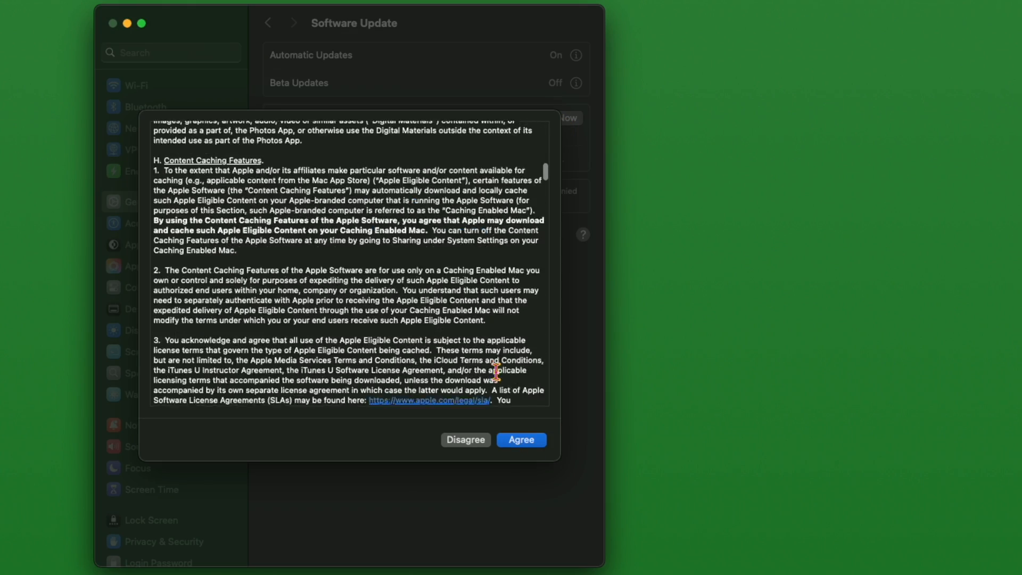
left_click(521, 440)
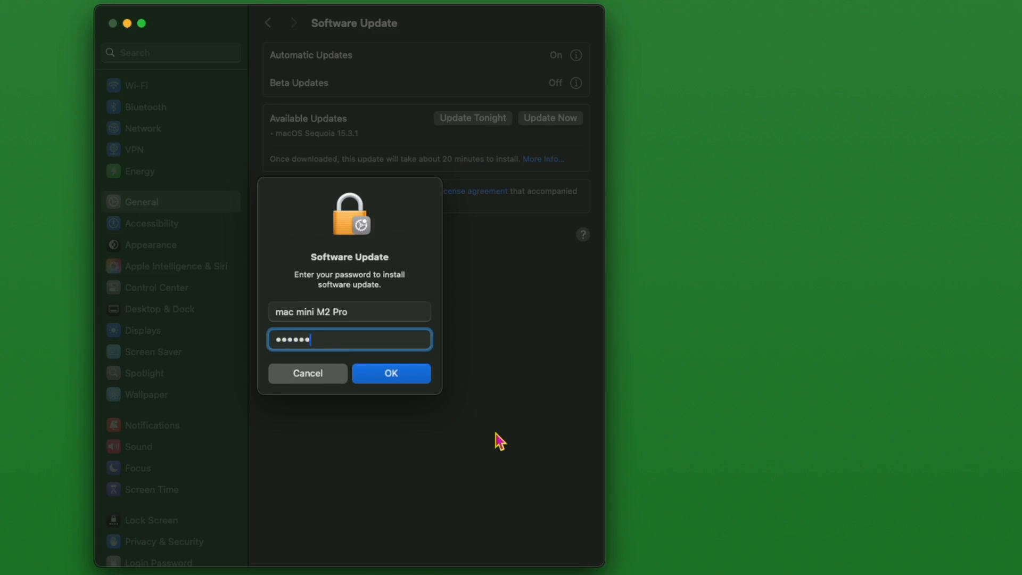
left_click(392, 374)
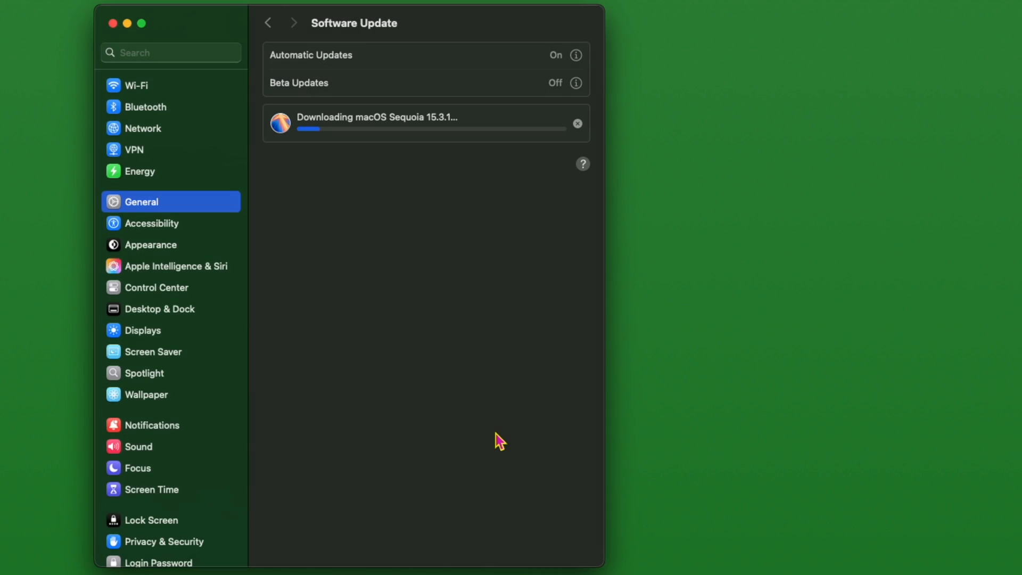